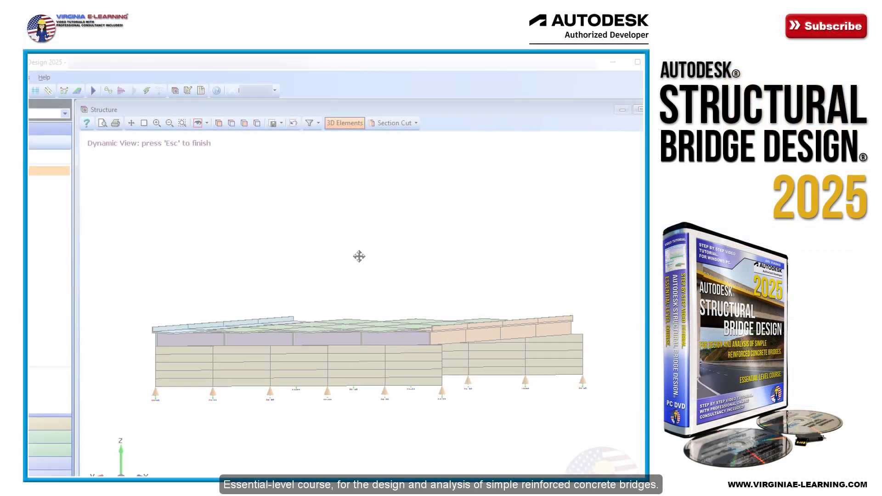
# Orbit the bridge into perspective, then begin RC beam reinforcement at section 0m
pyautogui.moveTo(360, 257); pyautogui.dragTo(393, 243)
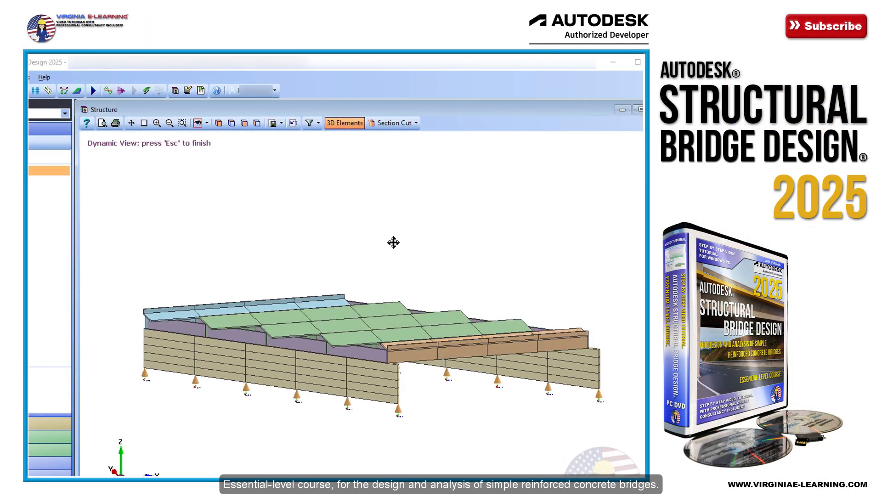
pyautogui.moveTo(395, 243); pyautogui.dragTo(377, 234)
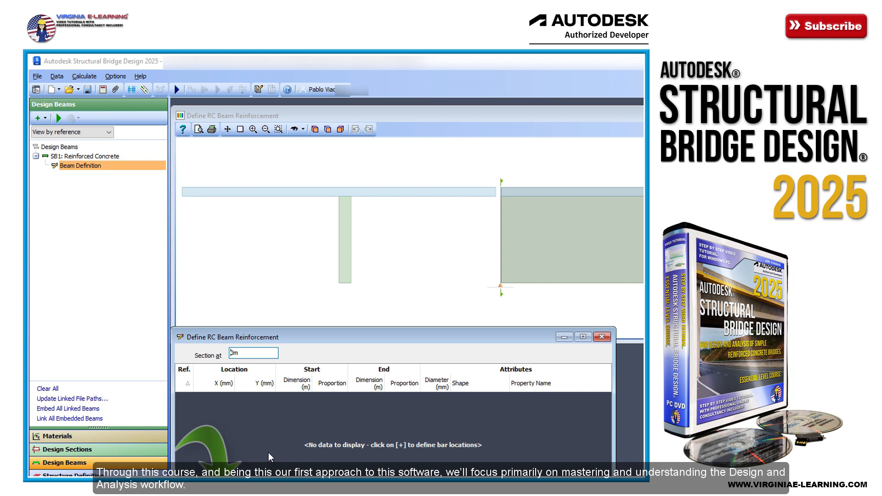
pyautogui.write('0m')
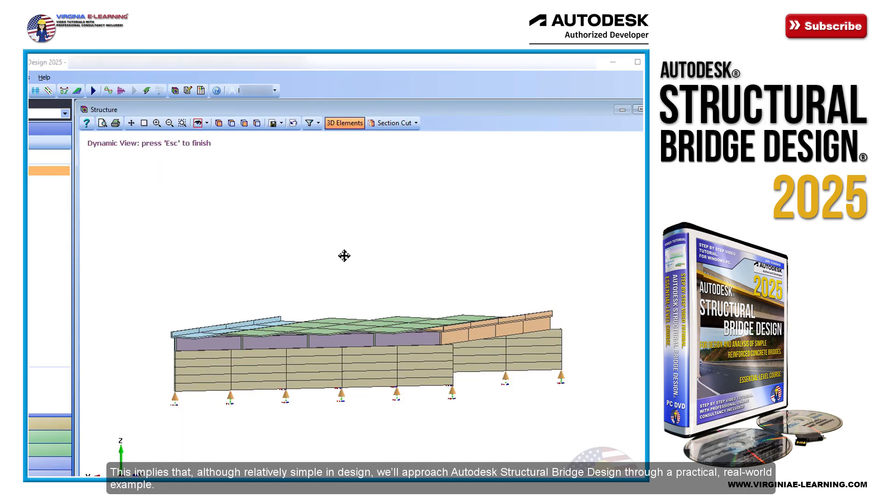
# Orbit the model from side elevation to a perspective showing deck slabs and girders
pyautogui.moveTo(344, 257); pyautogui.dragTo(388, 250)
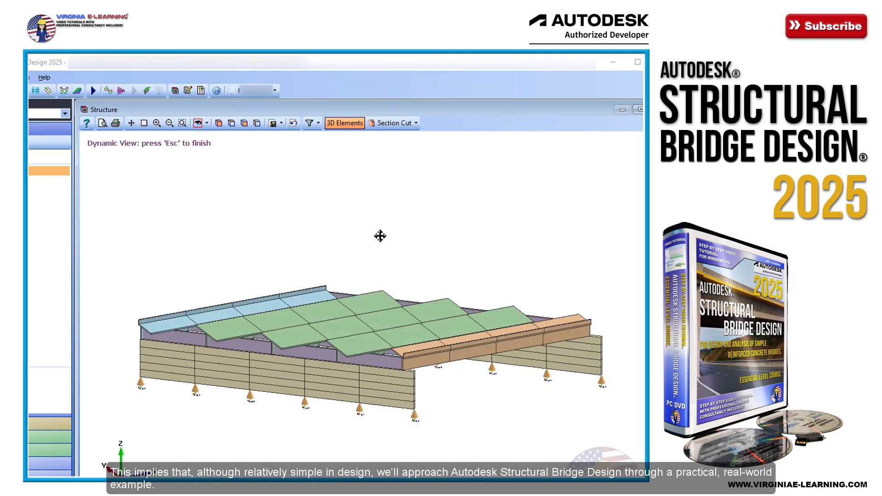
pyautogui.moveTo(379, 236); pyautogui.dragTo(374, 230)
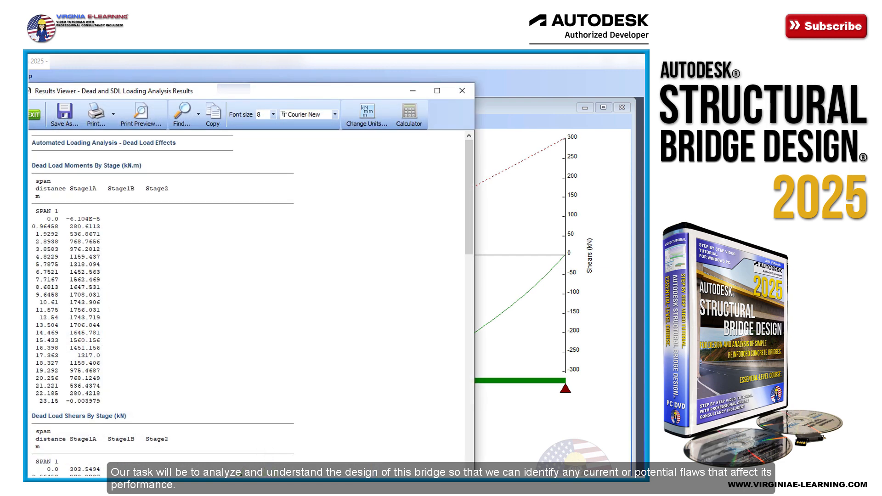
# Scroll through the dead load moments, shears and reactions, then close the results viewer
pyautogui.scroll(-3)
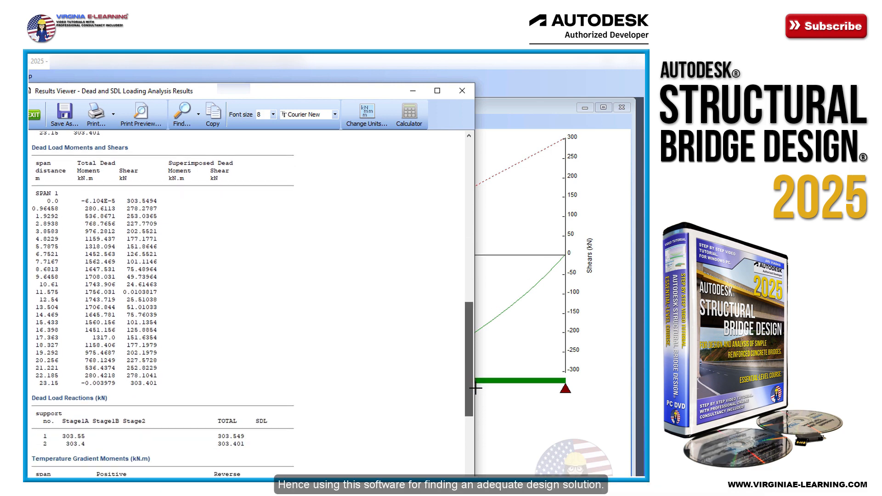
pyautogui.scroll(-3)
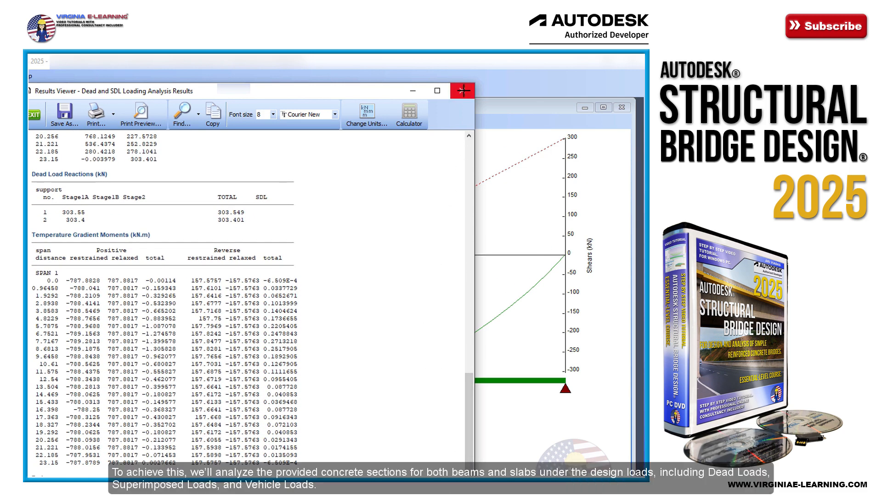
pyautogui.rightClick(73, 181)
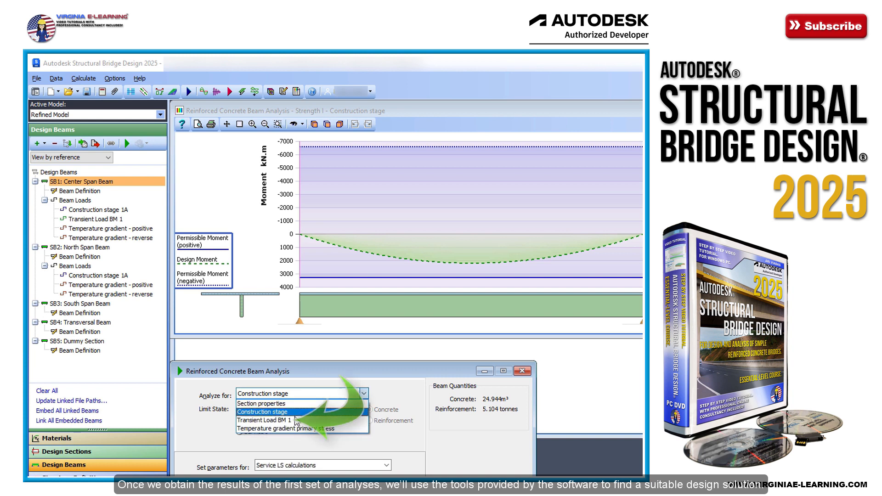
# Analyse the Center Span Beam for the Construction stage
pyautogui.click(275, 420)
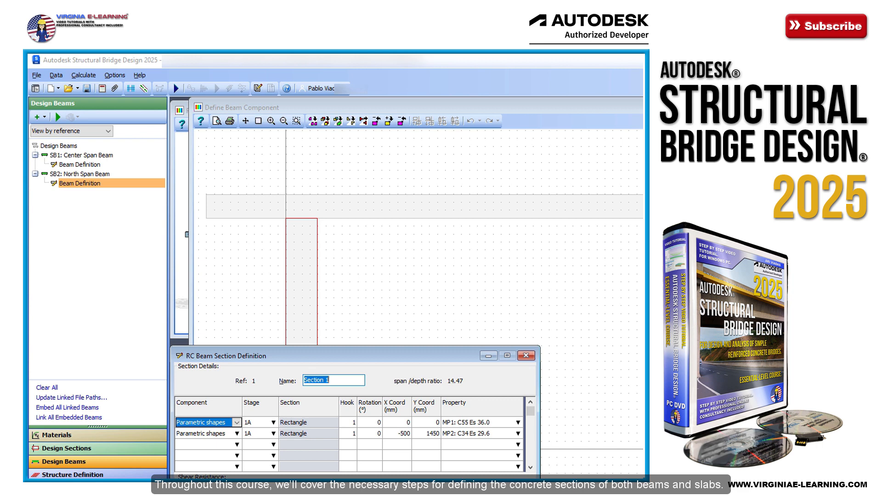
# Choose the Rectangle component type for the first parametric shape of the section
pyautogui.click(236, 455)
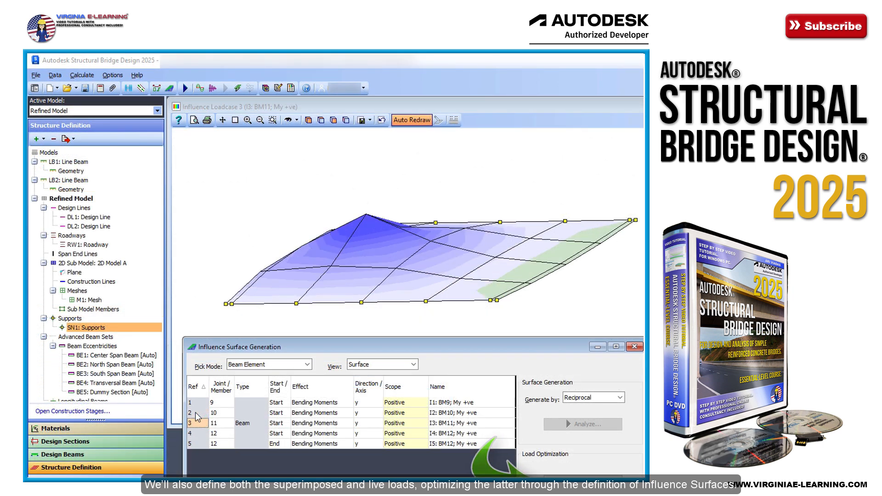
# Display the bending moment influence surfaces for member 11 and member 12's end
pyautogui.click(212, 443)
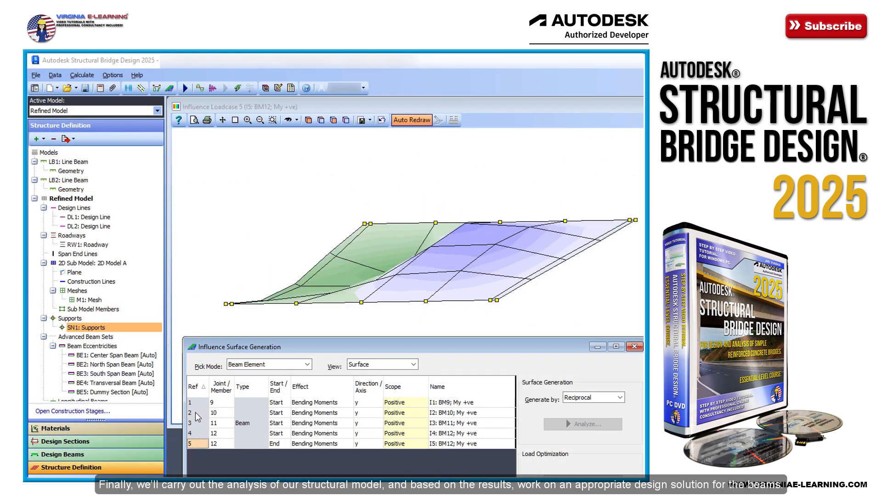
pyautogui.click(197, 403)
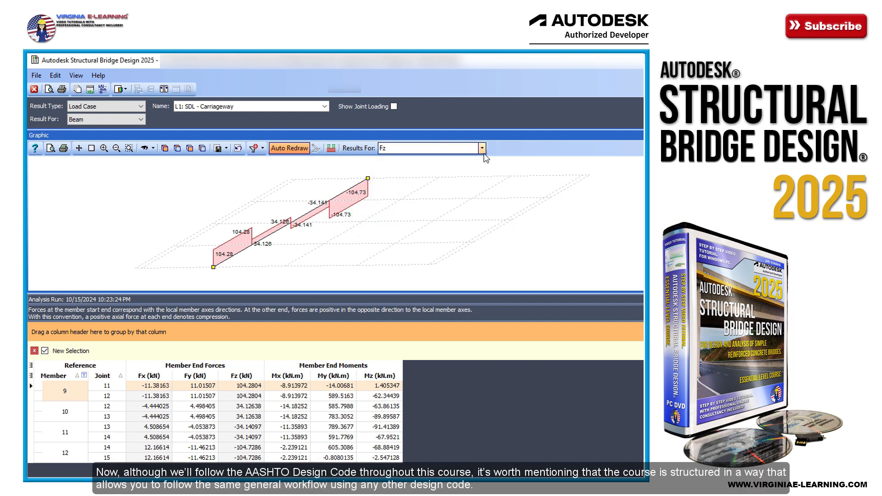
# Add Member End Moments My to the plotted results for the SDL carriageway load
pyautogui.click(481, 148)
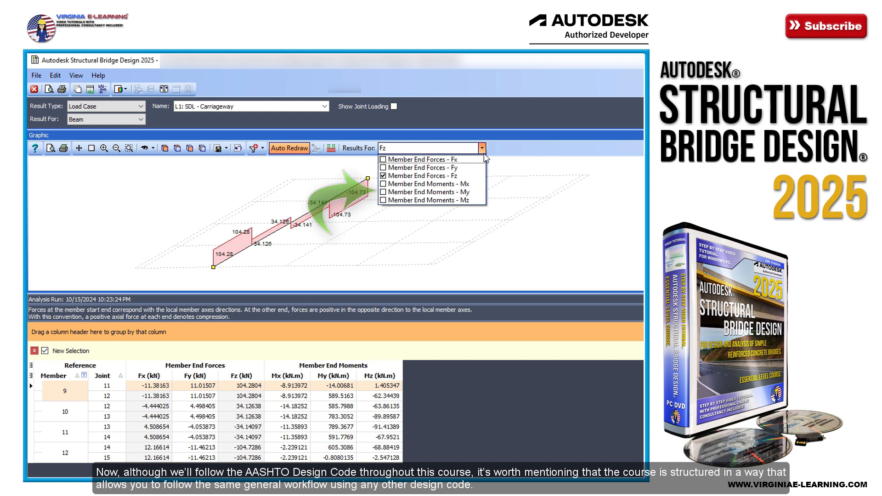
pyautogui.click(383, 192)
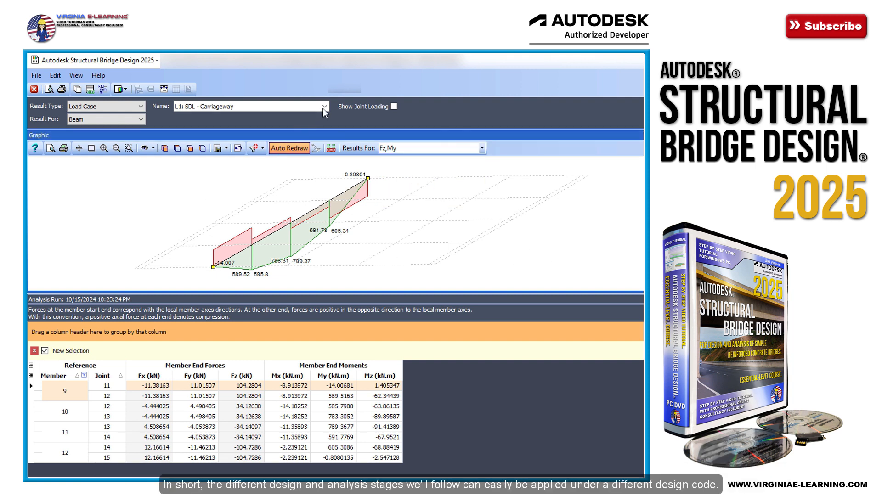
# Select Transient Load BM 2 at Service I to check the beam's concrete stresses
pyautogui.click(322, 105)
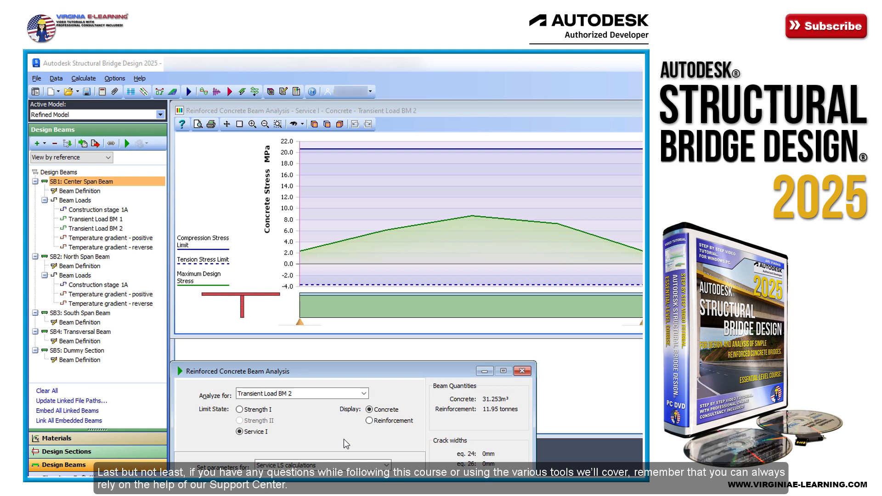
pyautogui.click(368, 420)
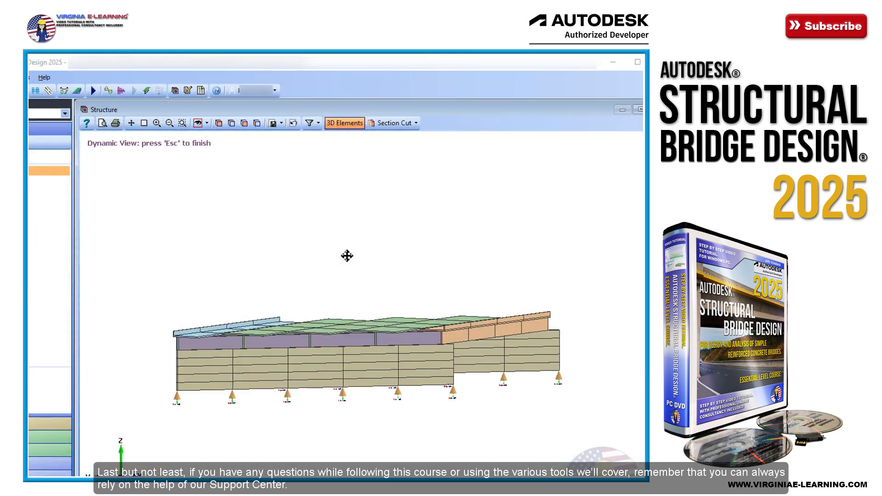
# Orbit the bridge from side elevation to a view looking down on the deck panels
pyautogui.moveTo(347, 257); pyautogui.dragTo(389, 249)
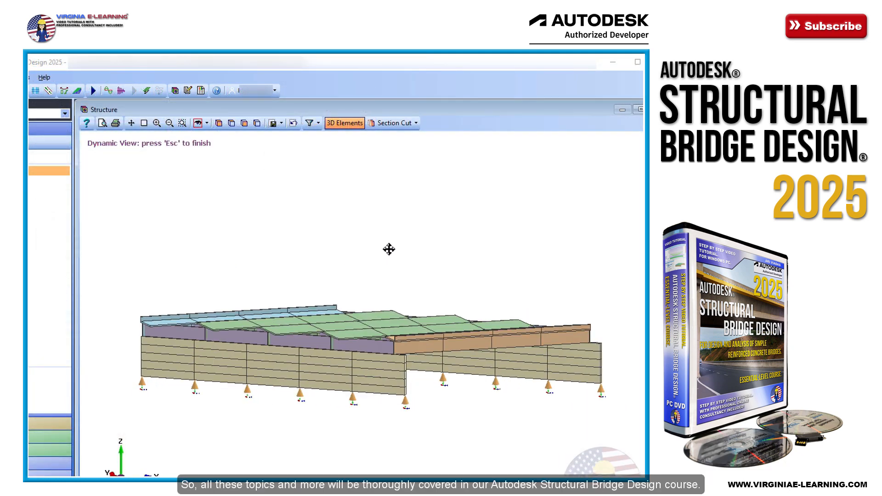
pyautogui.moveTo(388, 249); pyautogui.dragTo(380, 236)
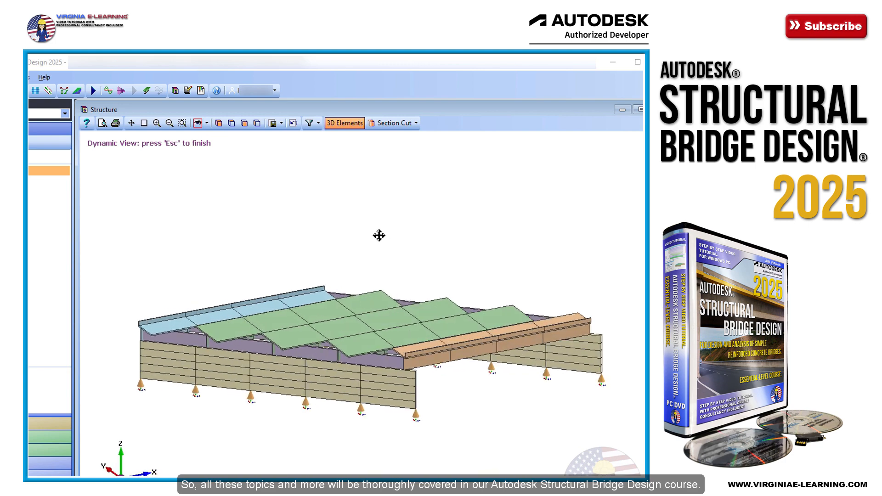